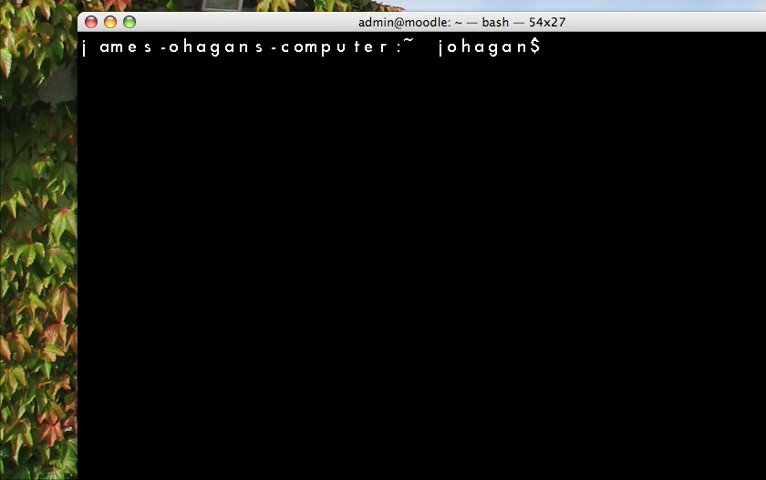
Step: Run 'ssh -l admin' to the 172.17 server address to reach its password prompt
type("ssh -l")
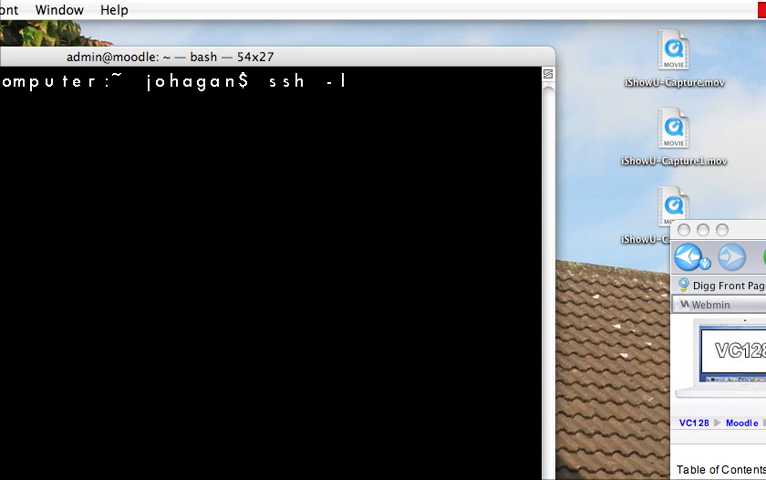
type("admin")
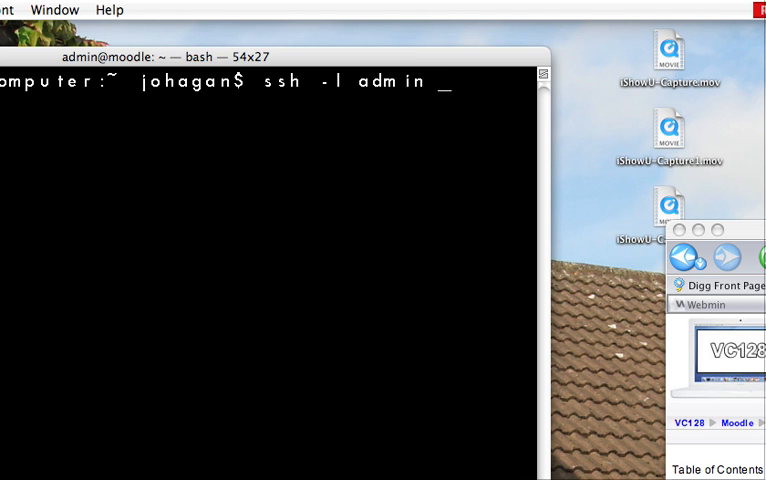
type("172.1")
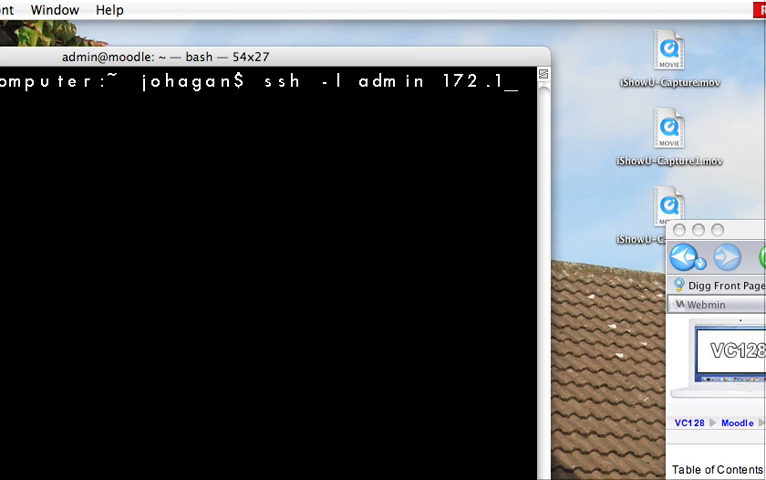
type("7.")
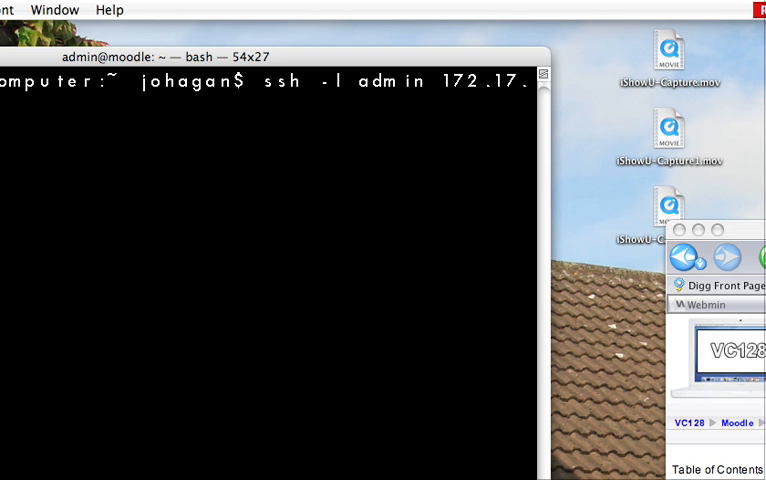
key("Return")
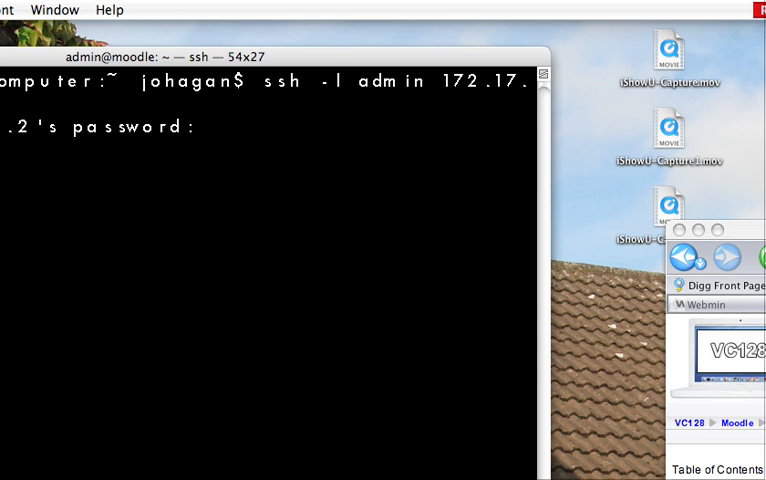